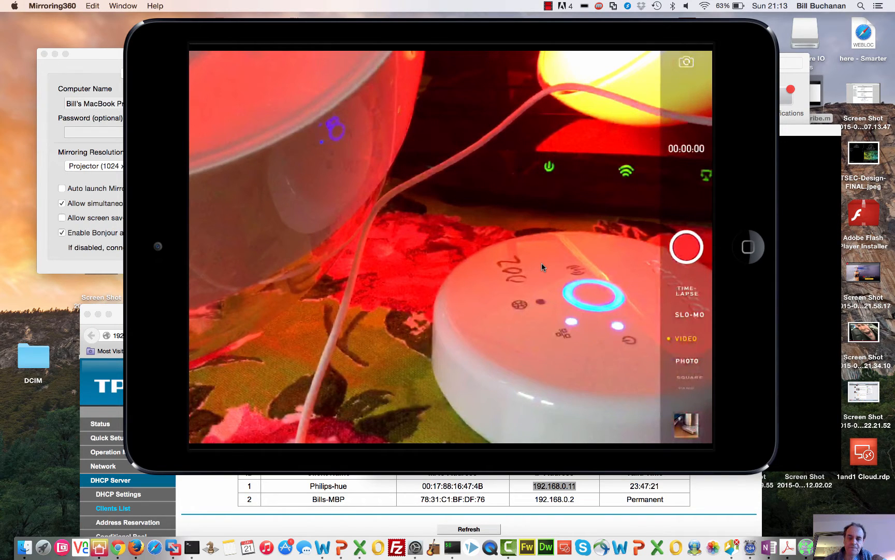
pyautogui.moveTo(479, 203)
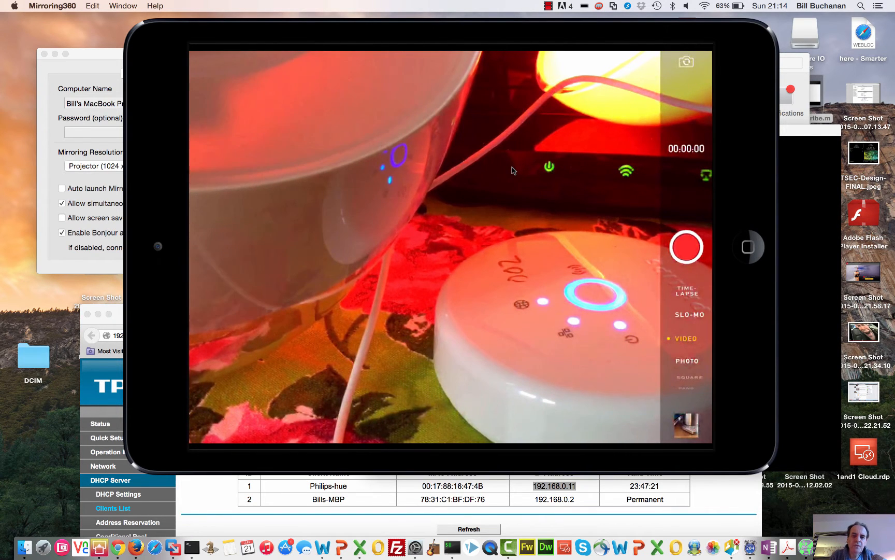
pyautogui.moveTo(531, 173)
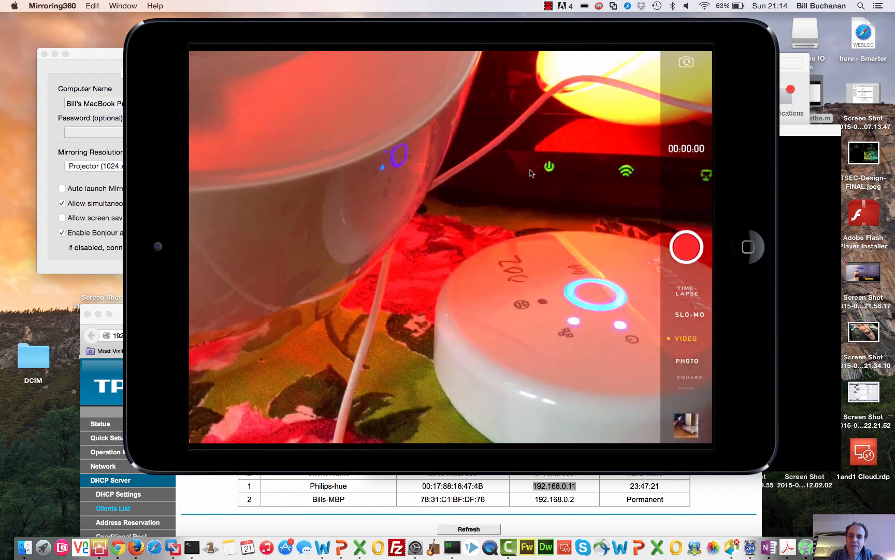
pyautogui.moveTo(806, 271)
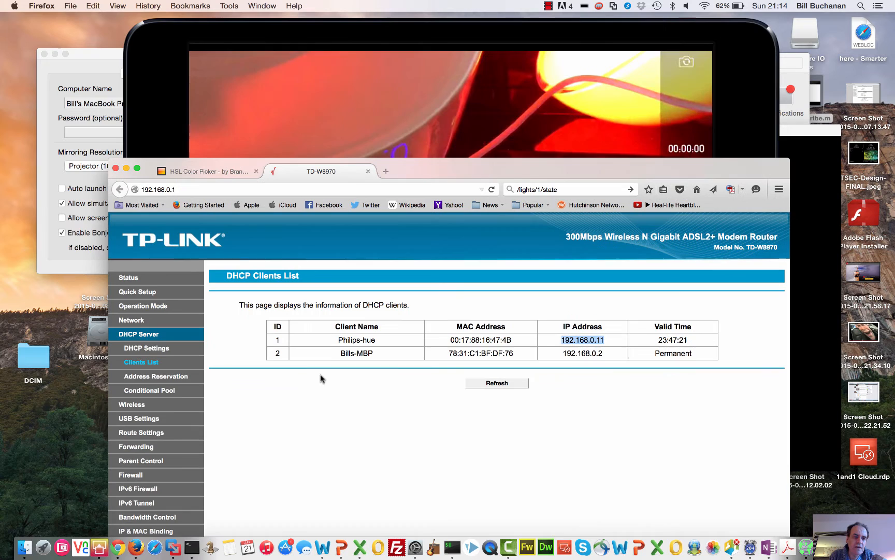
pyautogui.moveTo(271, 341)
pyautogui.write('p')
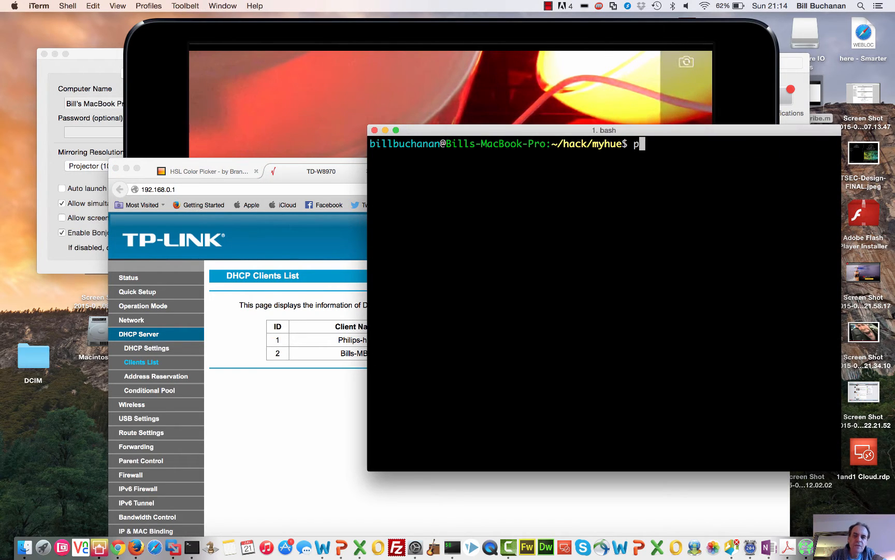
# - Ping the Hue bridge at 192.168.0.11, list the folder, and type nano myhue_register.py
pyautogui.write('ing 192.168')
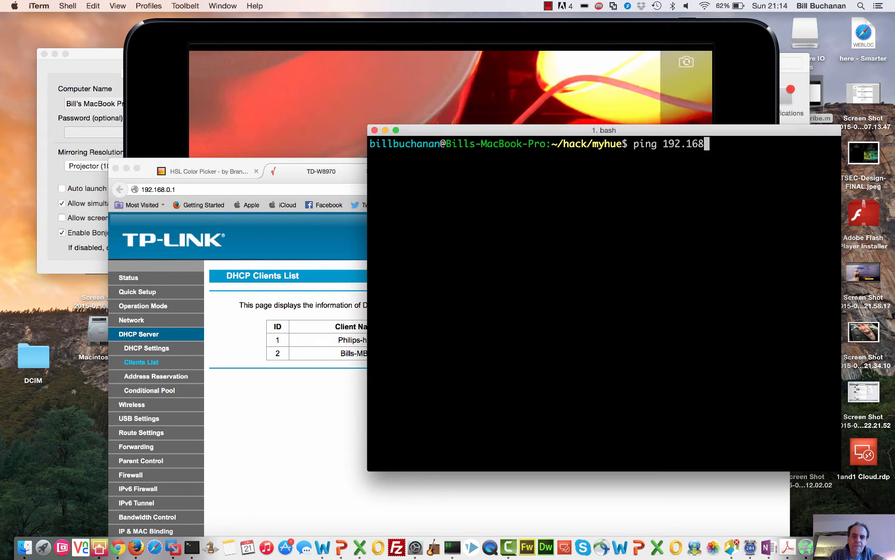
pyautogui.press('Return')
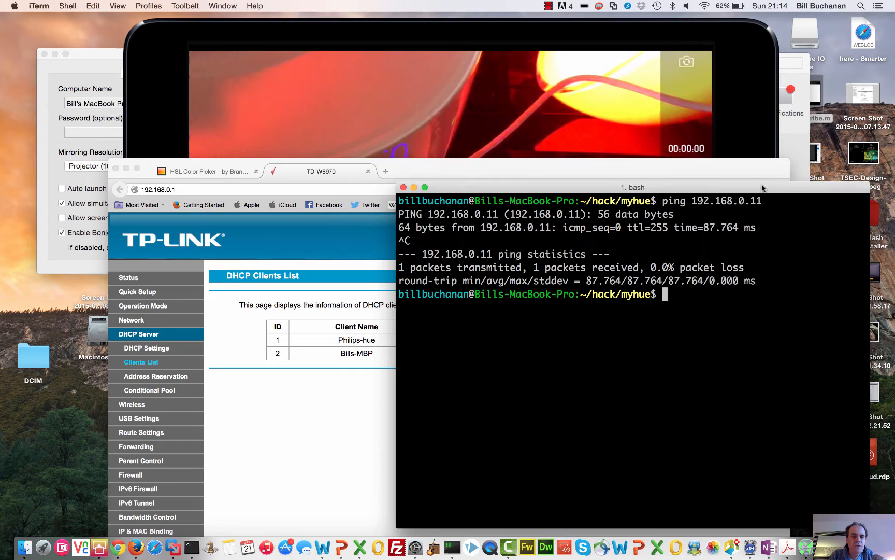
pyautogui.write('c')
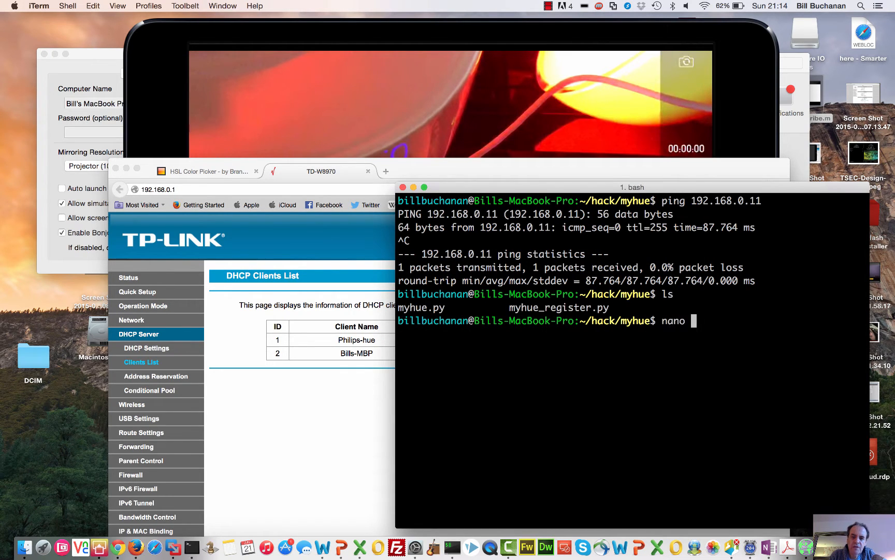
pyautogui.write('h')
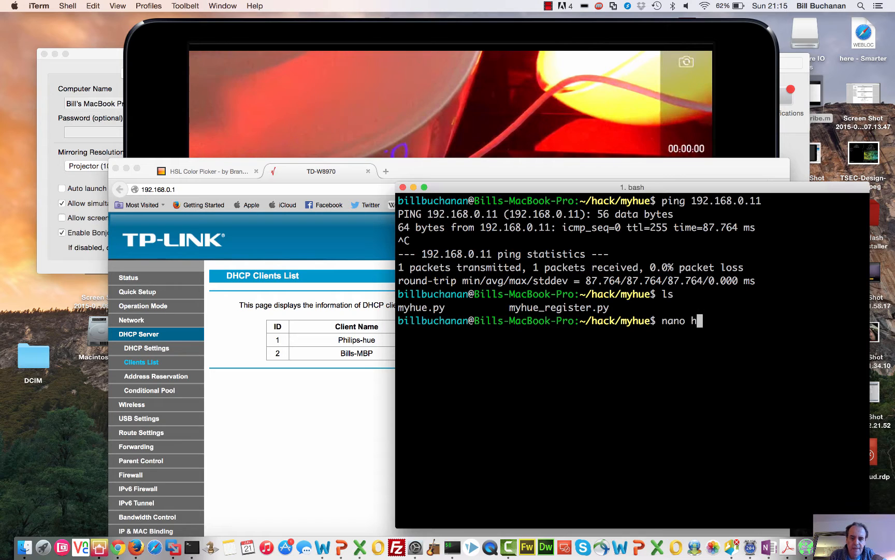
pyautogui.write('myhue.')
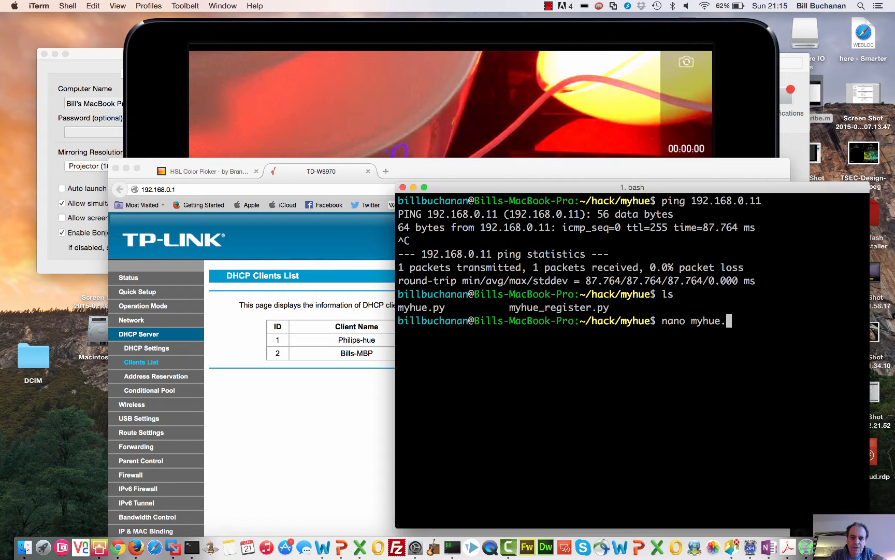
pyautogui.write('register.py')
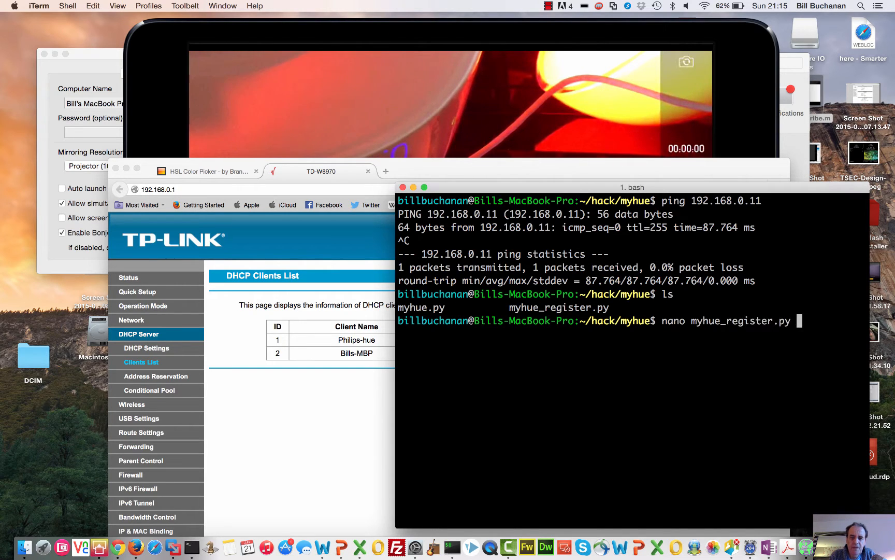
pyautogui.press('Return')
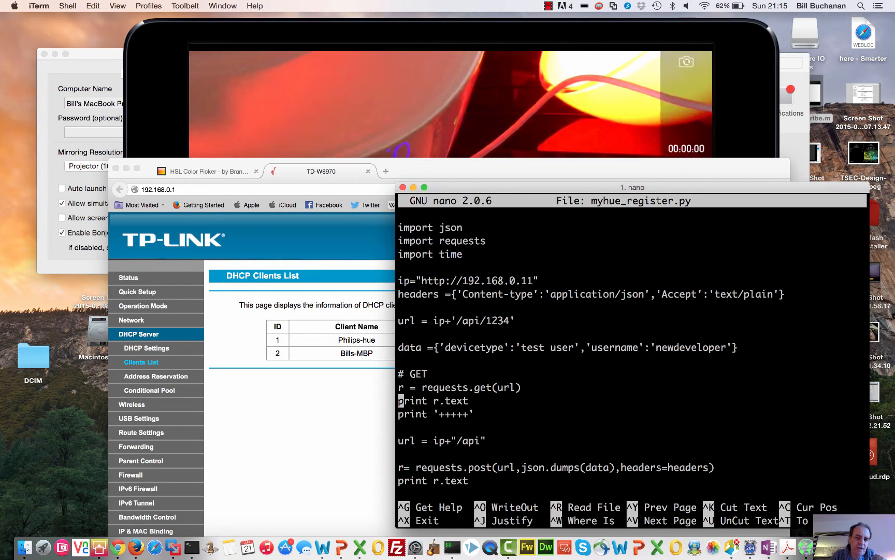
pyautogui.scroll(-3)
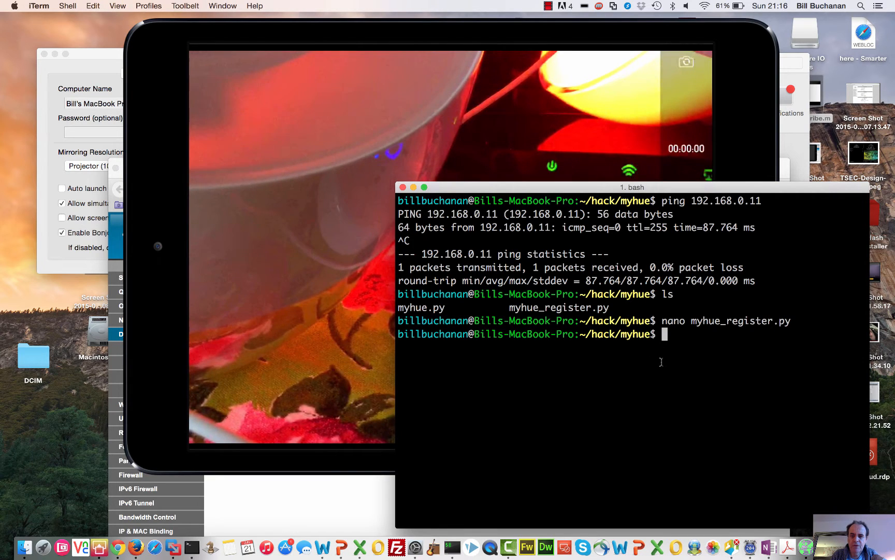
# - Run myhue_register.py twice to register user 'newdeveloper' and list the states of lights 1 and 2
pyautogui.write('pyth')
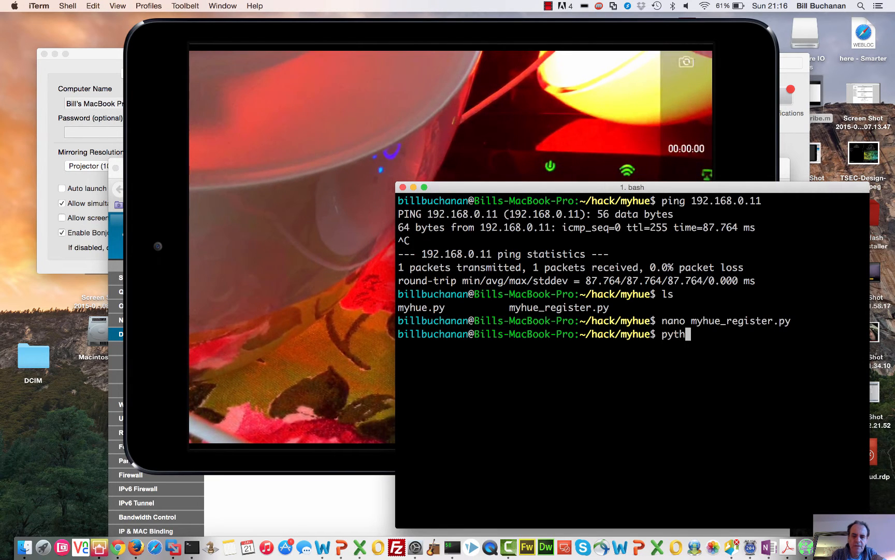
pyautogui.write('on myhue_reg')
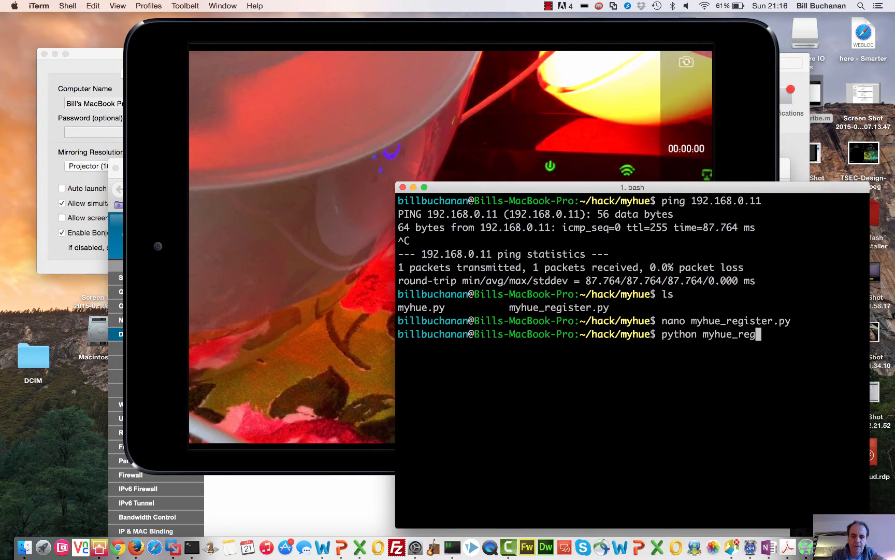
pyautogui.press('Return')
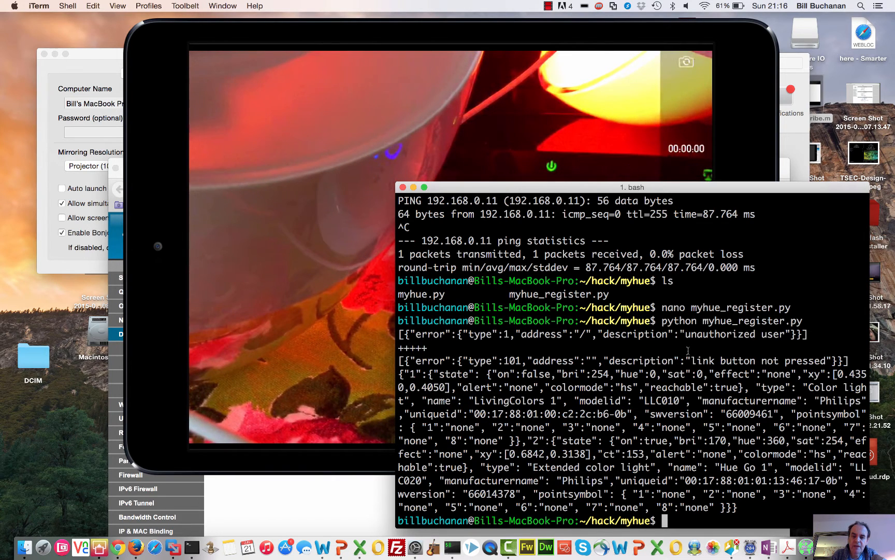
pyautogui.write('python myhue_register.py')
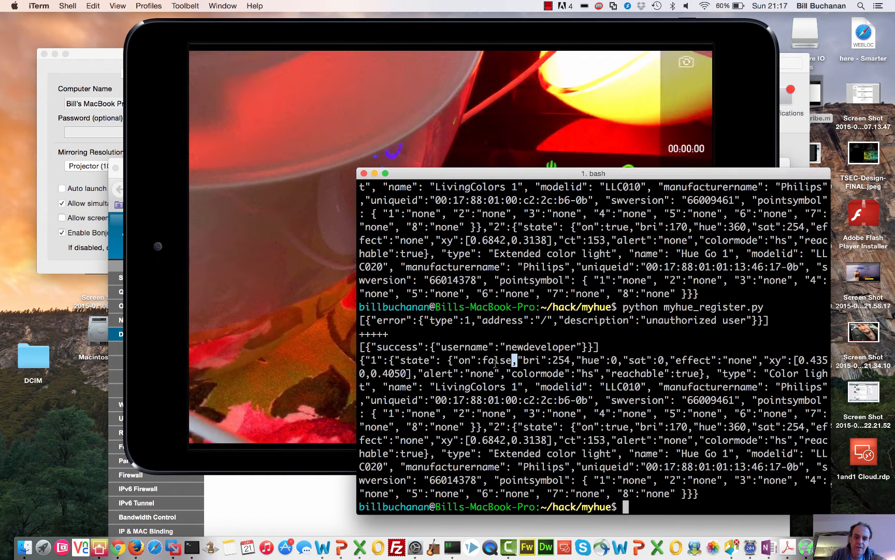
pyautogui.doubleClick(485, 359)
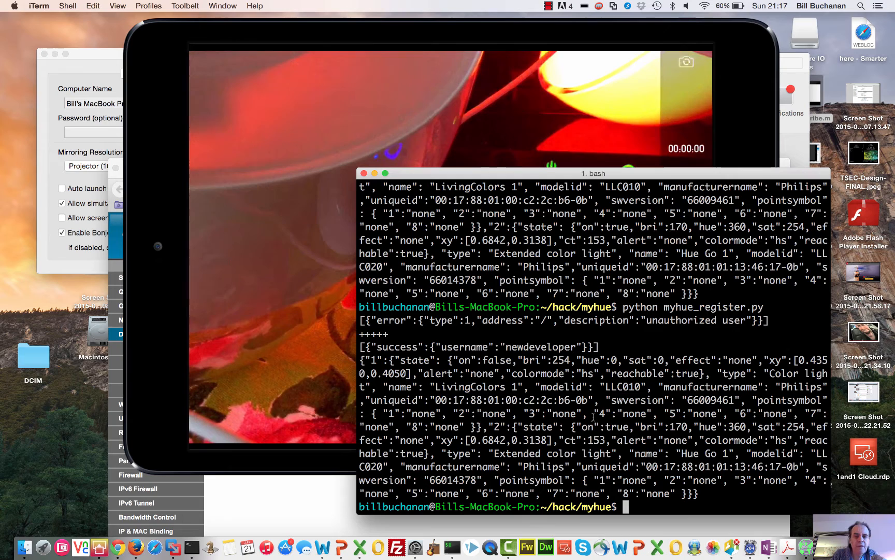
pyautogui.write('nano')
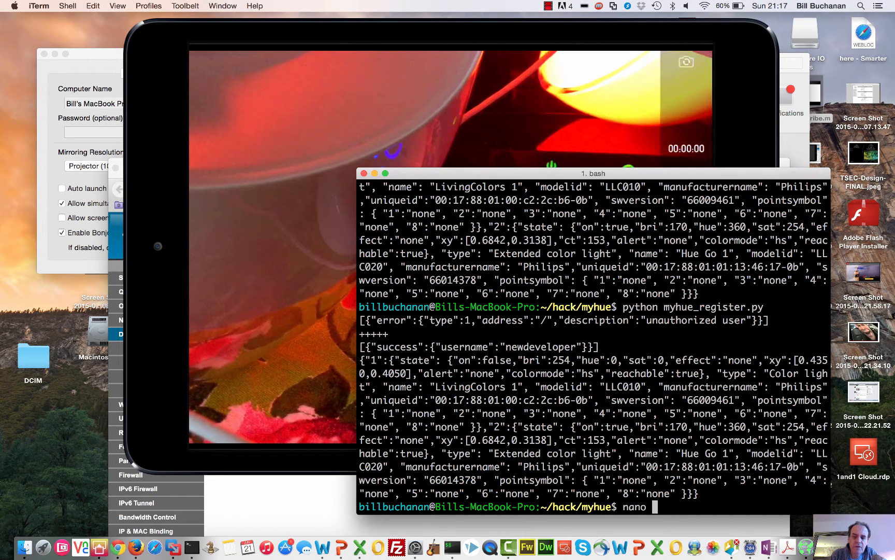
pyautogui.moveTo(274, 236)
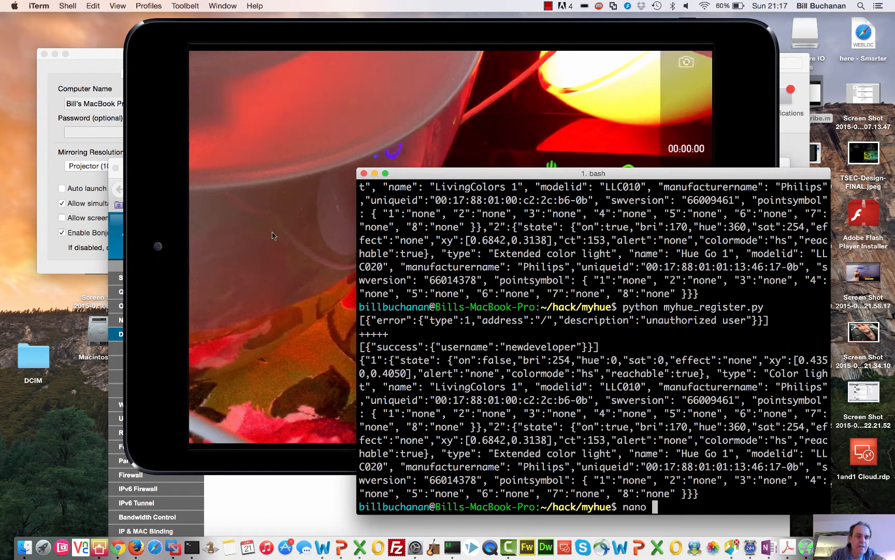
pyautogui.moveTo(301, 494)
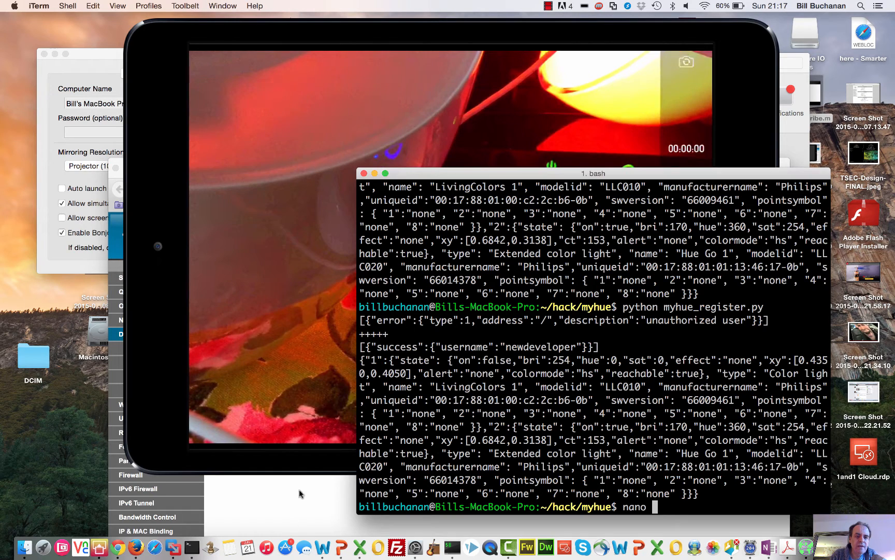
# - Bring Firefox forward on the HSL Color Picker showing #37009e (hue 261, 100%, 31%)
pyautogui.click(118, 548)
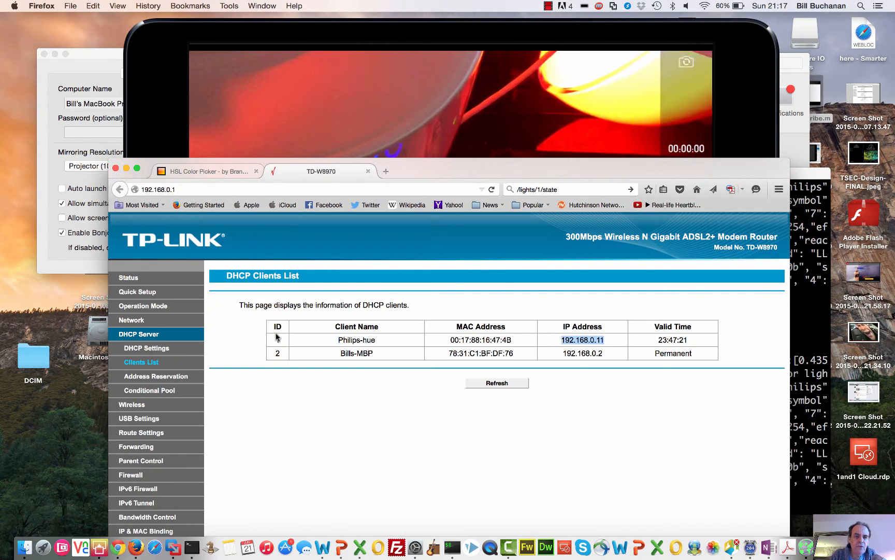
pyautogui.click(206, 171)
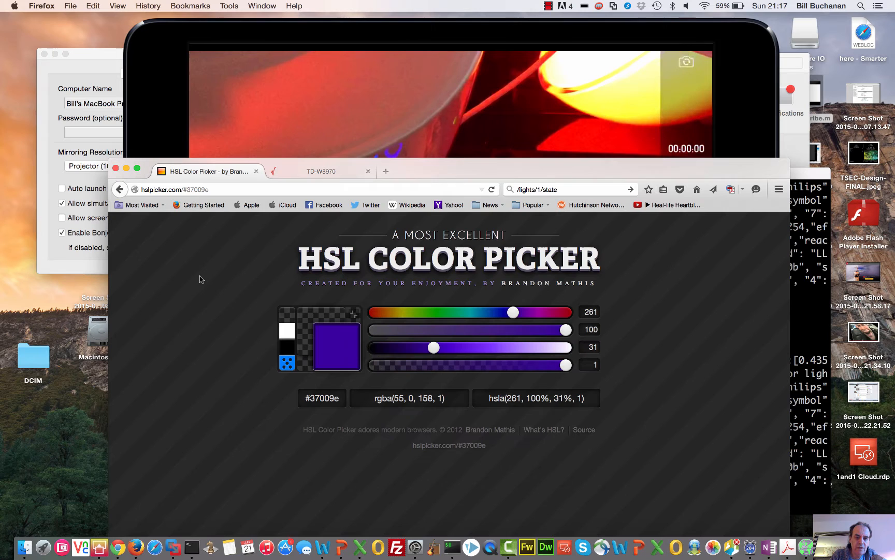
pyautogui.moveTo(511, 313)
pyautogui.write('nano')
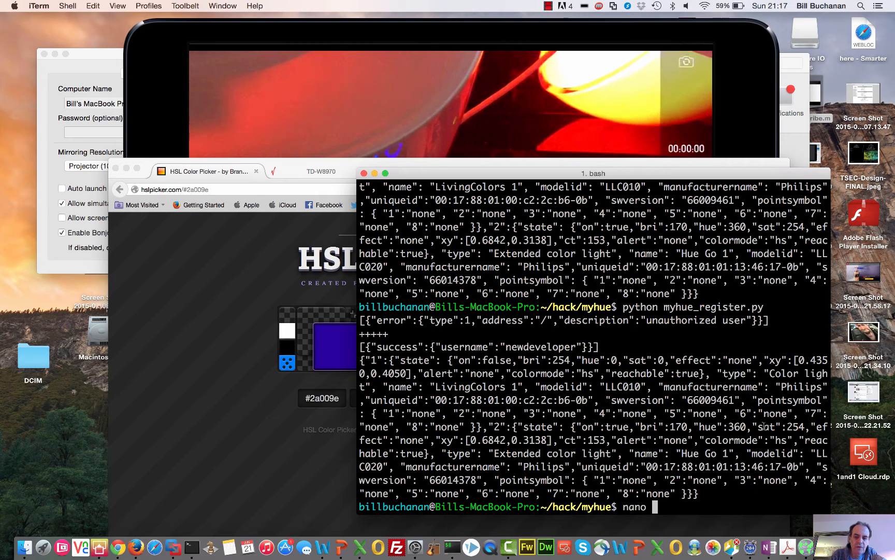
# - Edit myhue.py to target lights/1 with hue 256 for both off and on states, and save
pyautogui.write('myhue')
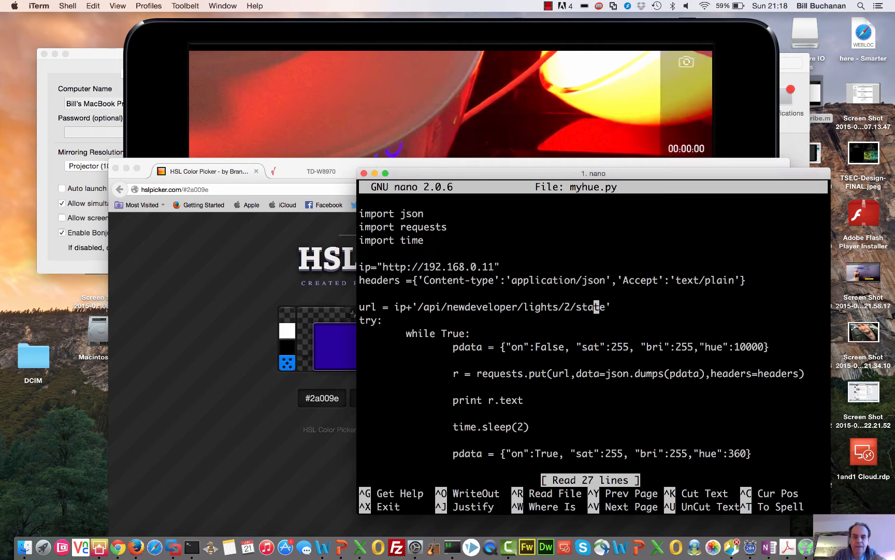
pyautogui.write('1')
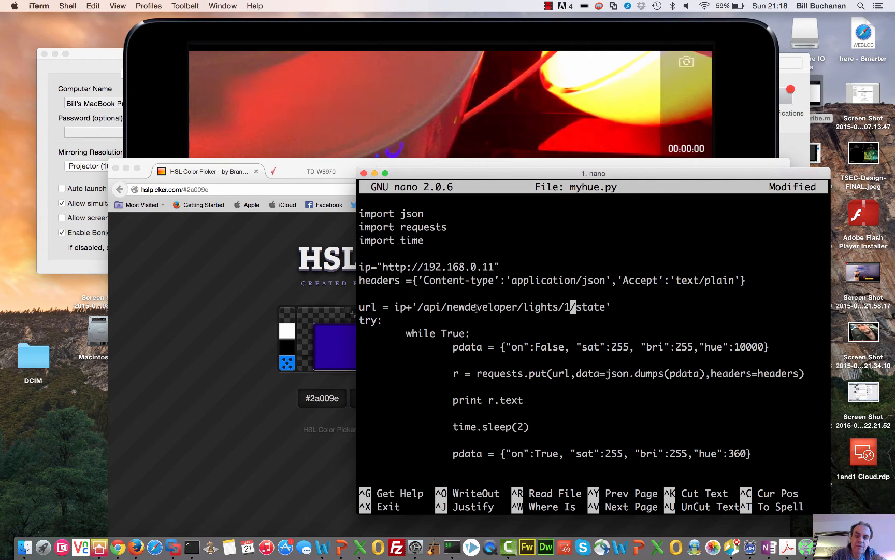
pyautogui.moveTo(527, 368)
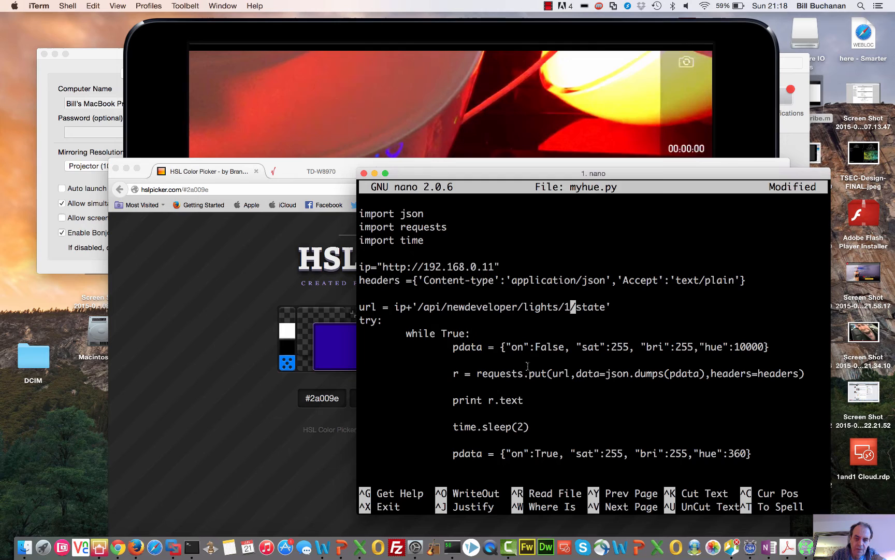
pyautogui.doubleClick(540, 374)
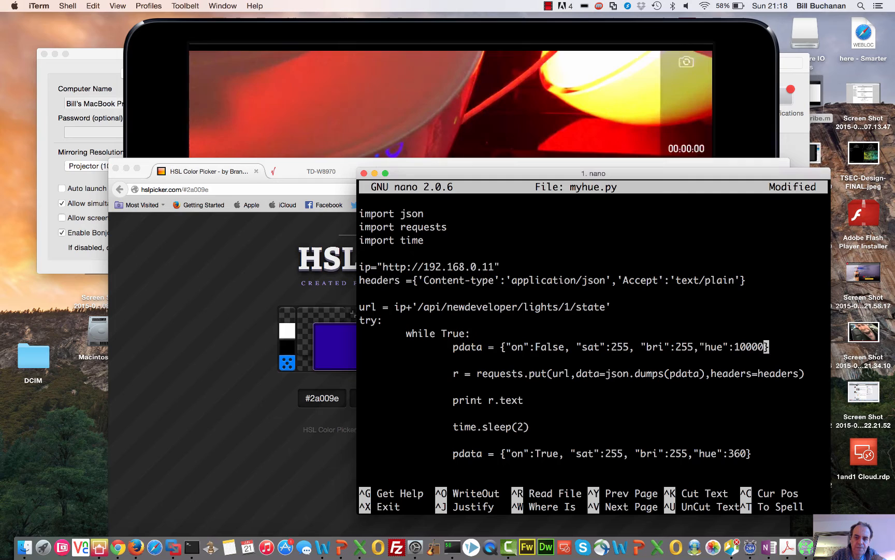
pyautogui.write('256')
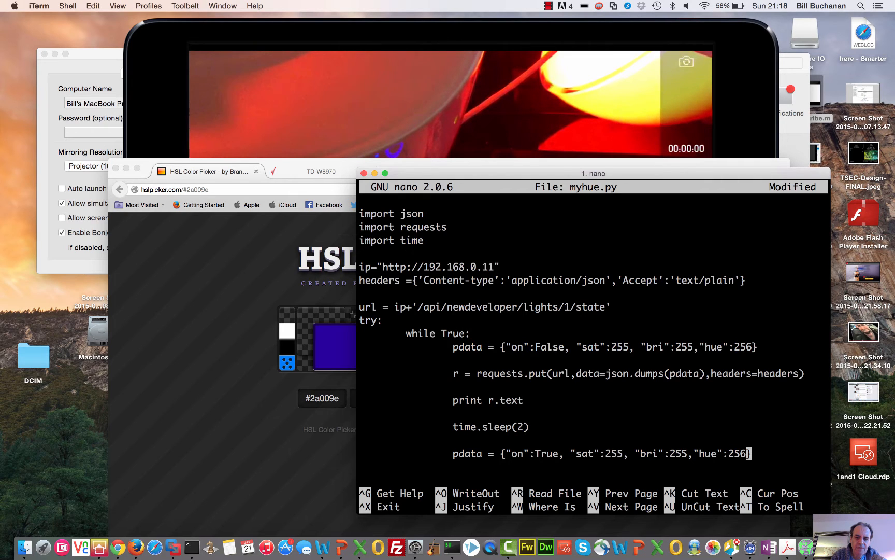
pyautogui.scroll(-3)
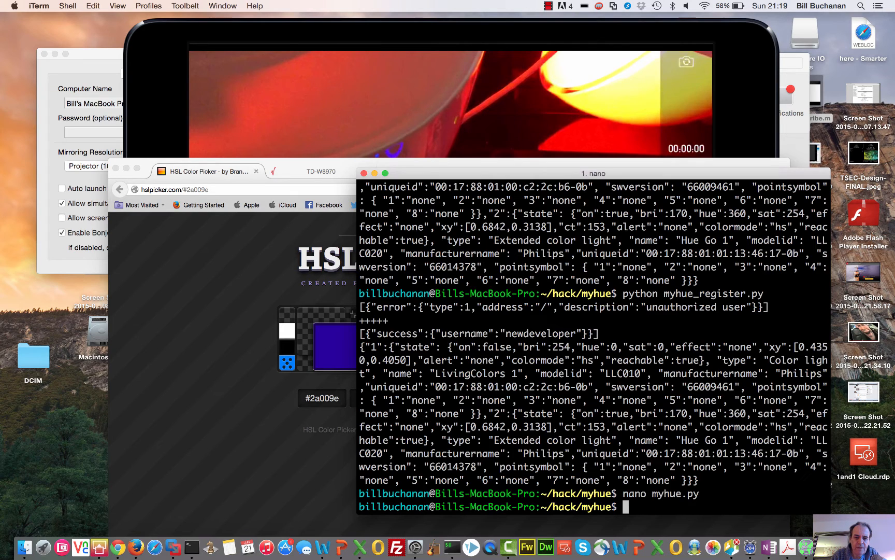
# - Run python myhue.py to blink light 1 at hue 256, then stop it
pyautogui.write('pth')
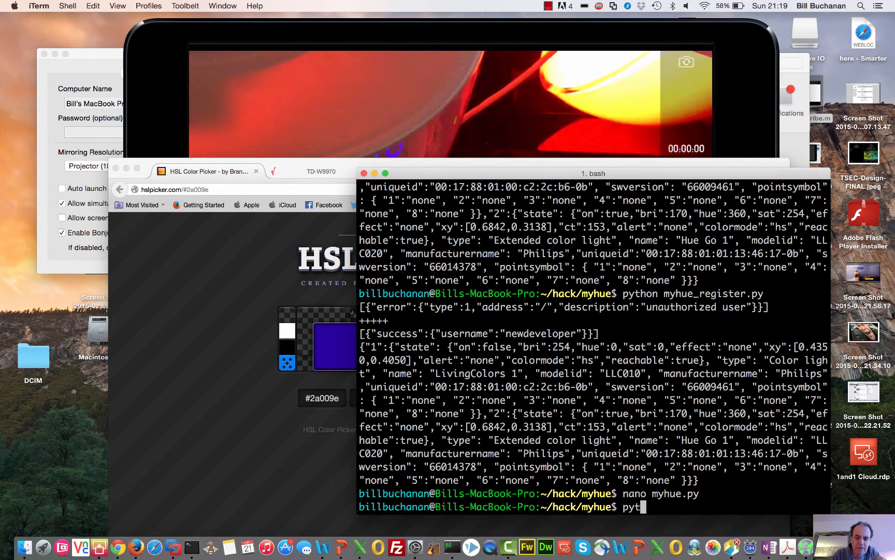
pyautogui.write('hon my')
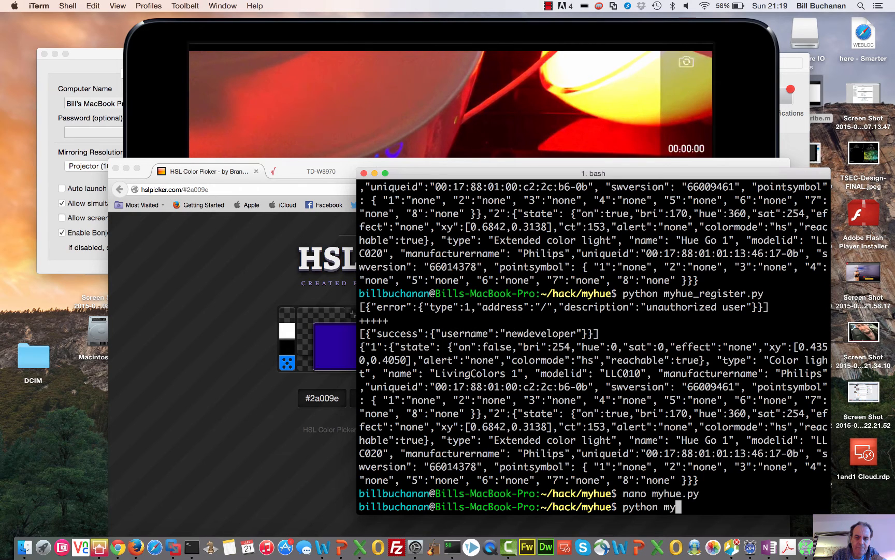
pyautogui.write('hue.')
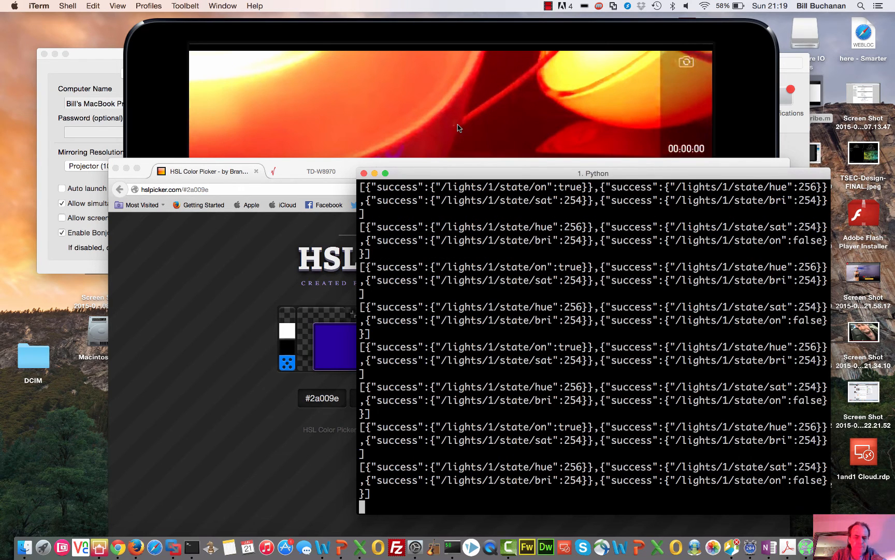
pyautogui.press('ctrl+c')
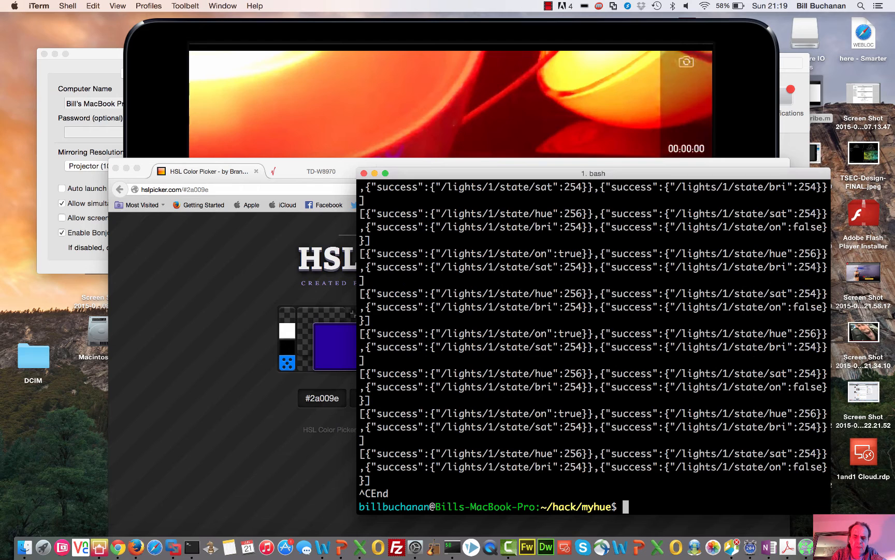
# - Rerun myhue.py briefly, stop it, and reopen myhue.py in nano
pyautogui.write('nano myhue.py')
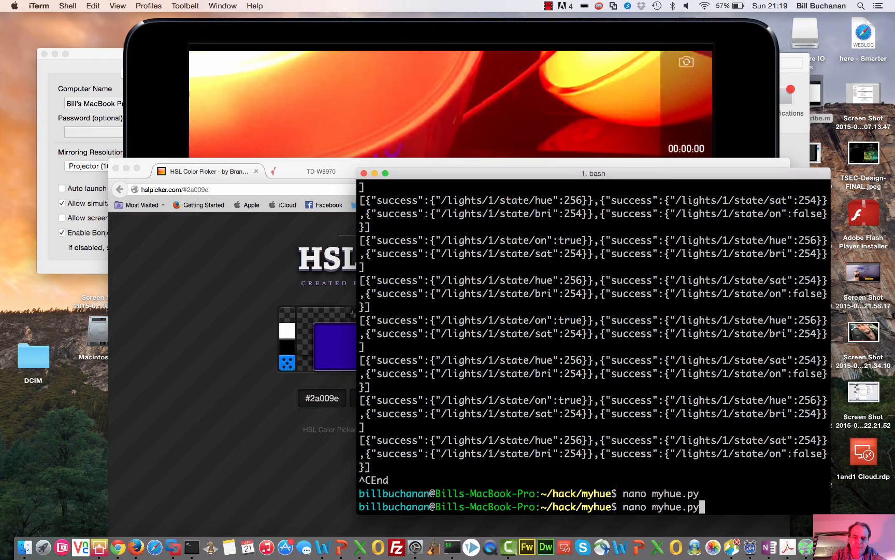
pyautogui.write('python myhue.py')
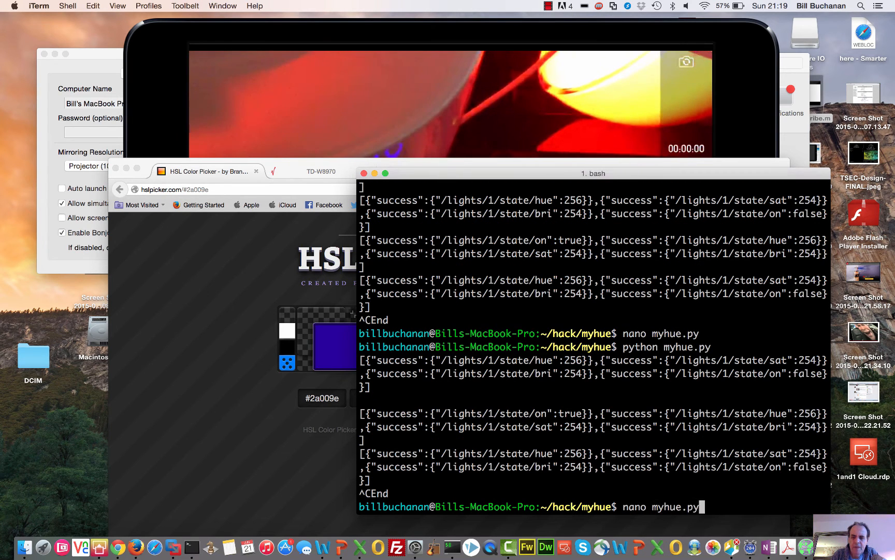
pyautogui.press('Return')
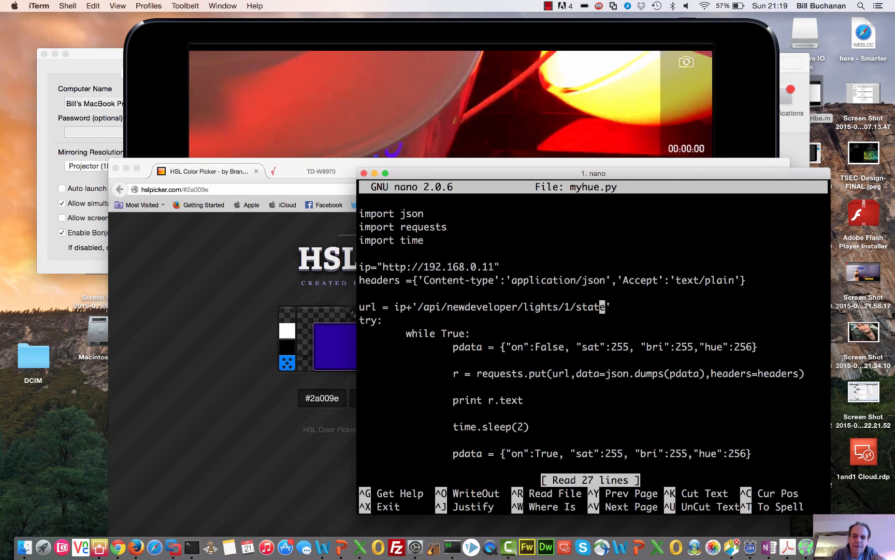
# - Point myhue.py at lights/2 with hue 500 for both states, then save and exit
pyautogui.write('2')
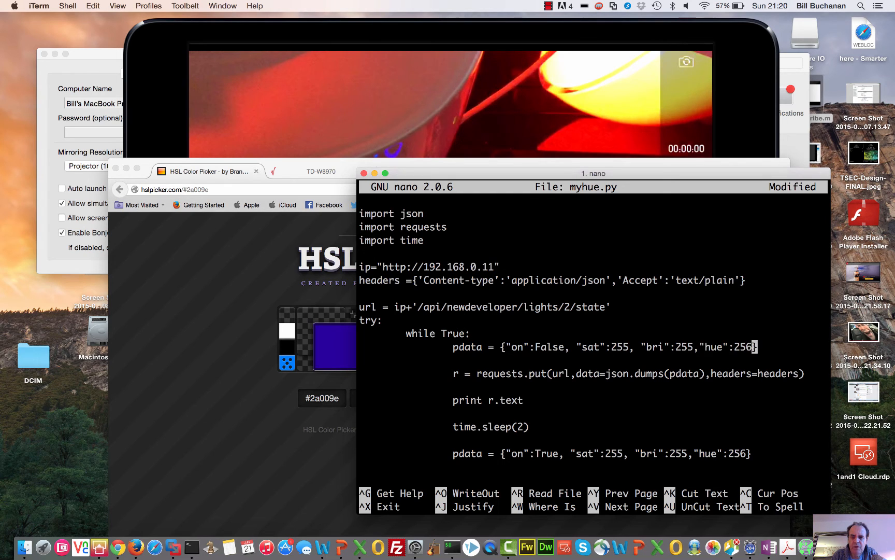
pyautogui.write('500')
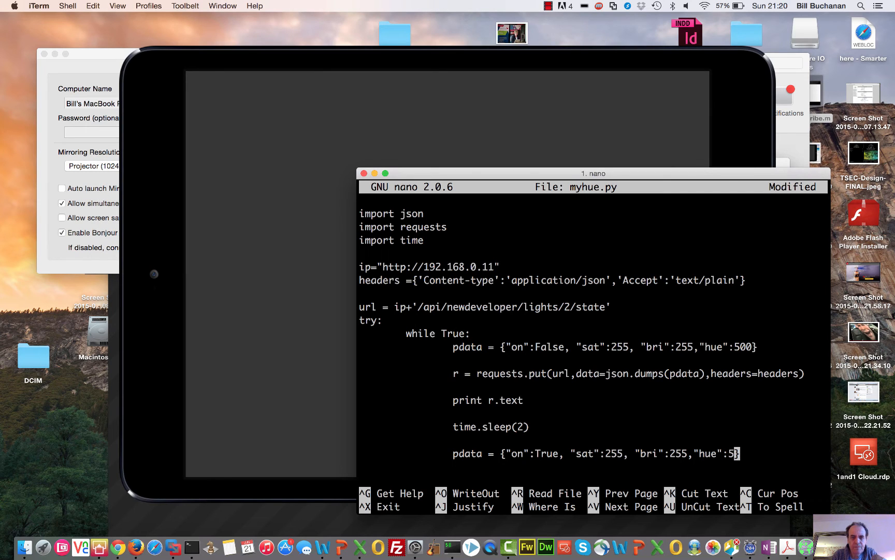
pyautogui.write('00')
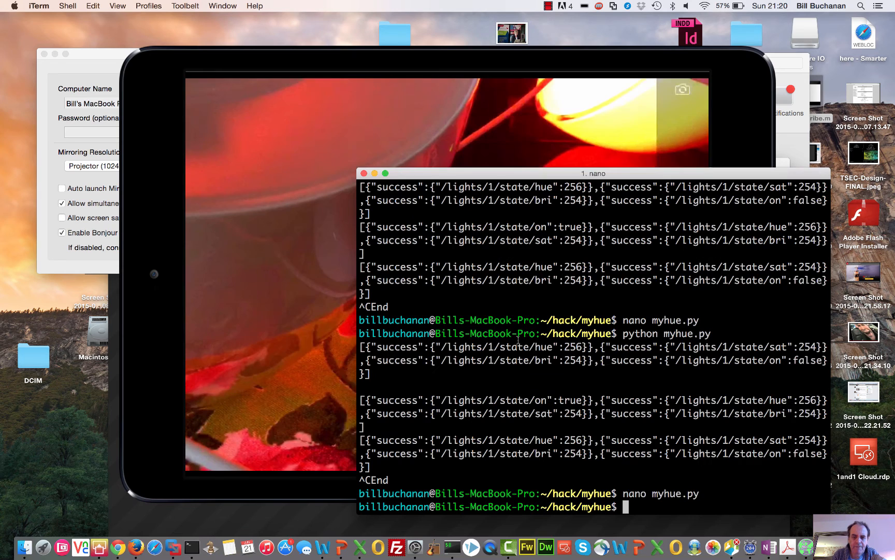
# - Run python myhue.py to blink light 2 at hue 500 until stopped
pyautogui.write('python myhue.py')
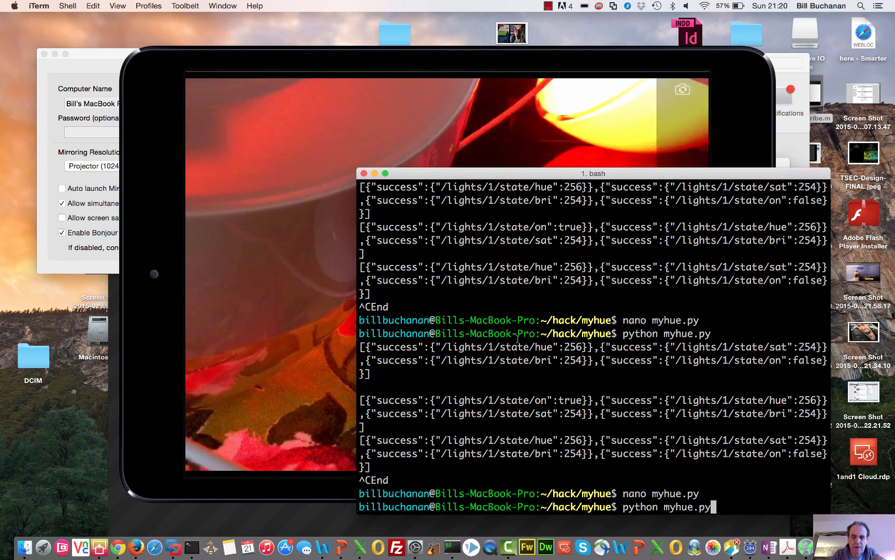
pyautogui.press('Return')
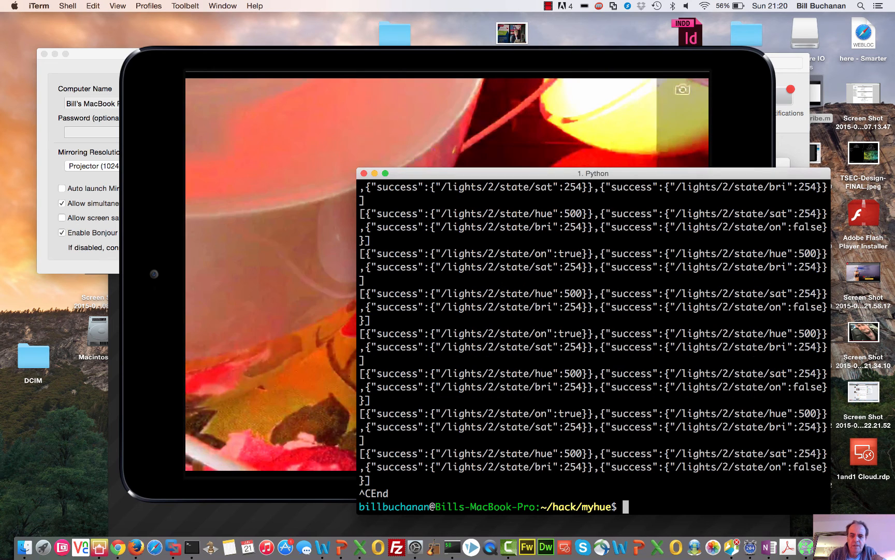
# - Change myhue.py's hue values to 1000, save, and run it to blink light 2
pyautogui.write('nano myhue.py')
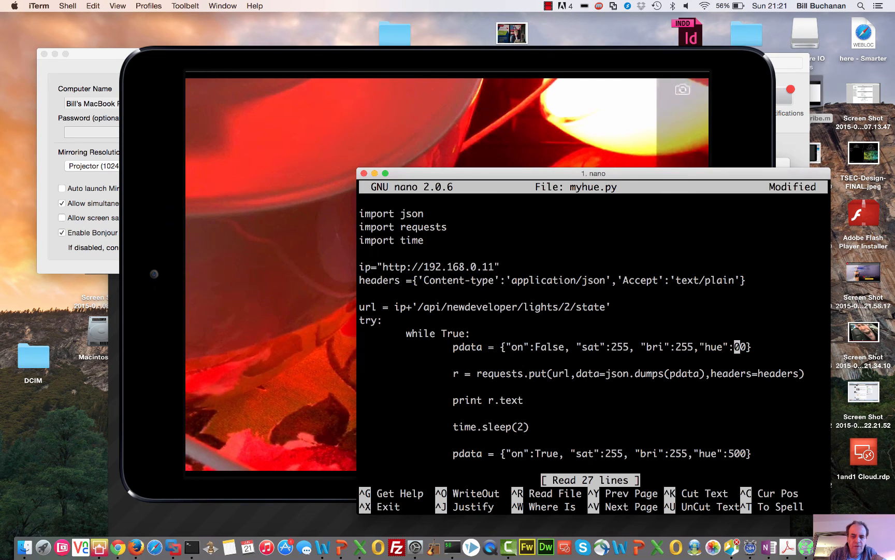
pyautogui.write('10')
pyautogui.write('python myhue.py')
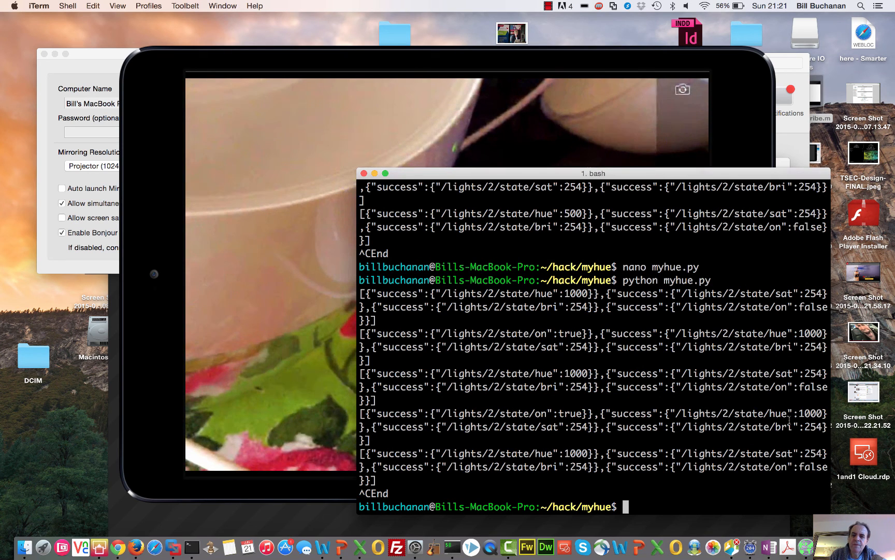
pyautogui.write('nano')
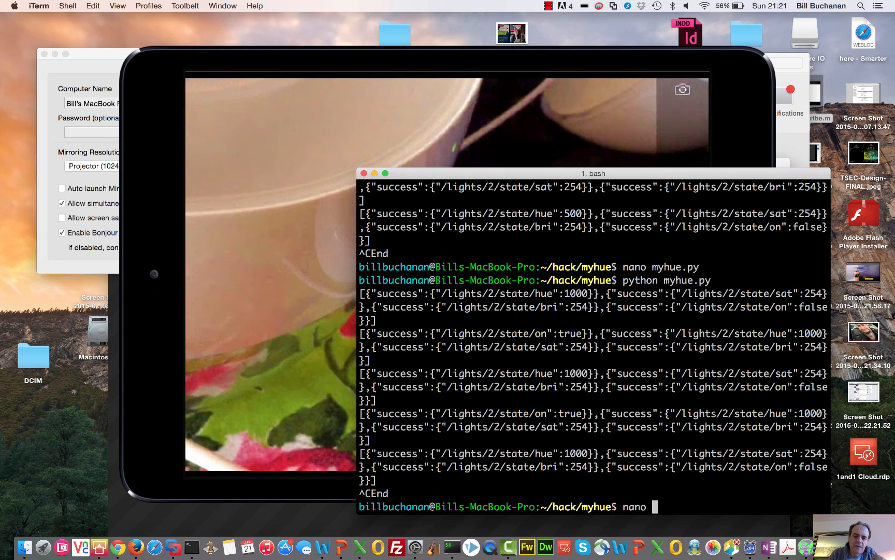